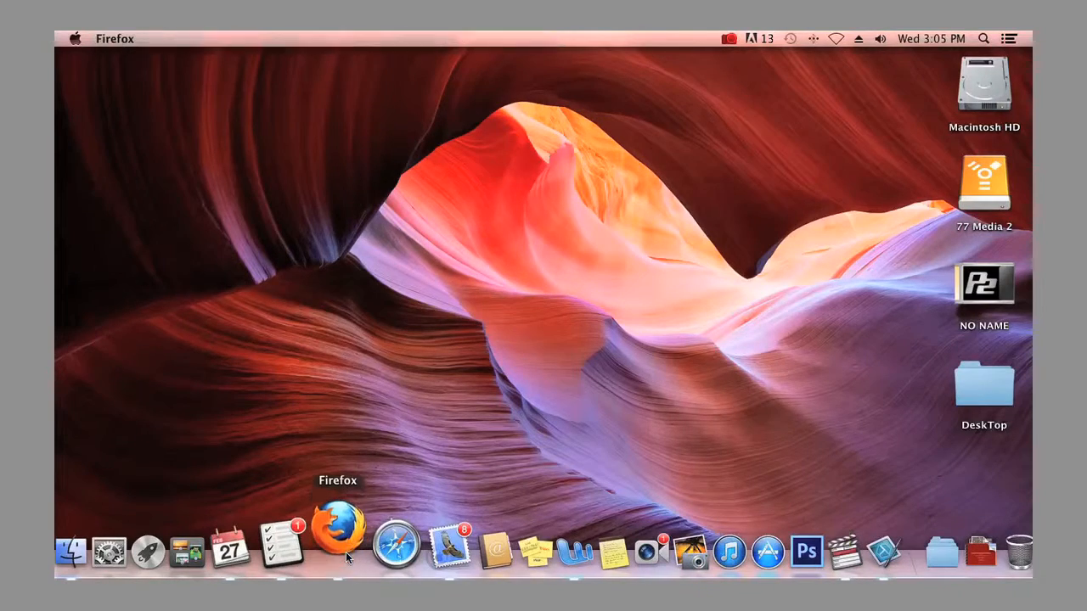
# Launch Firefox from the Dock so it opens on the Google homepage
pyautogui.click(338, 526)
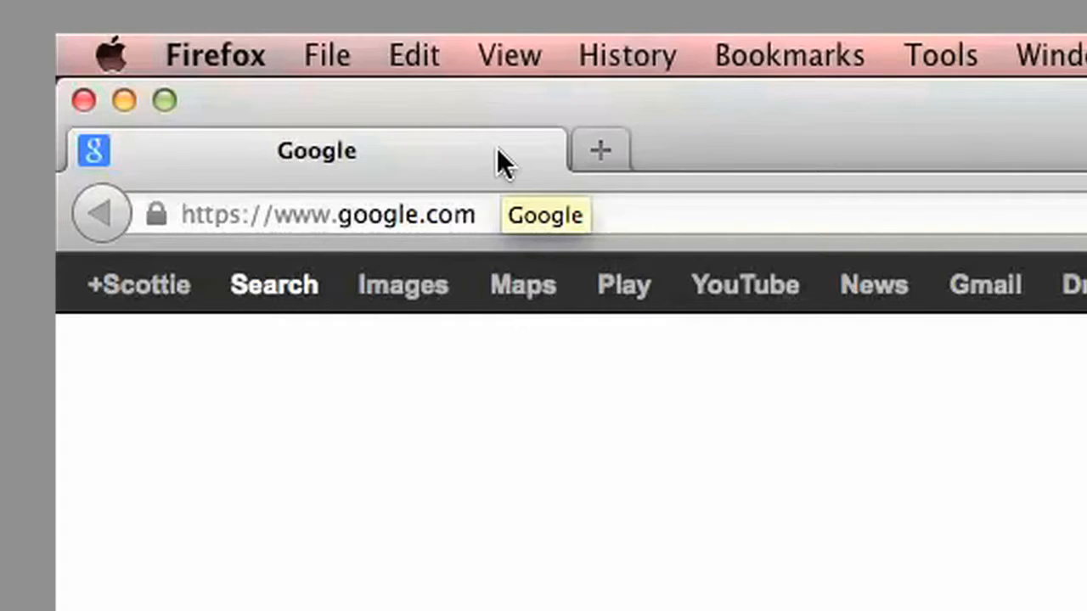
pyautogui.moveTo(601, 151)
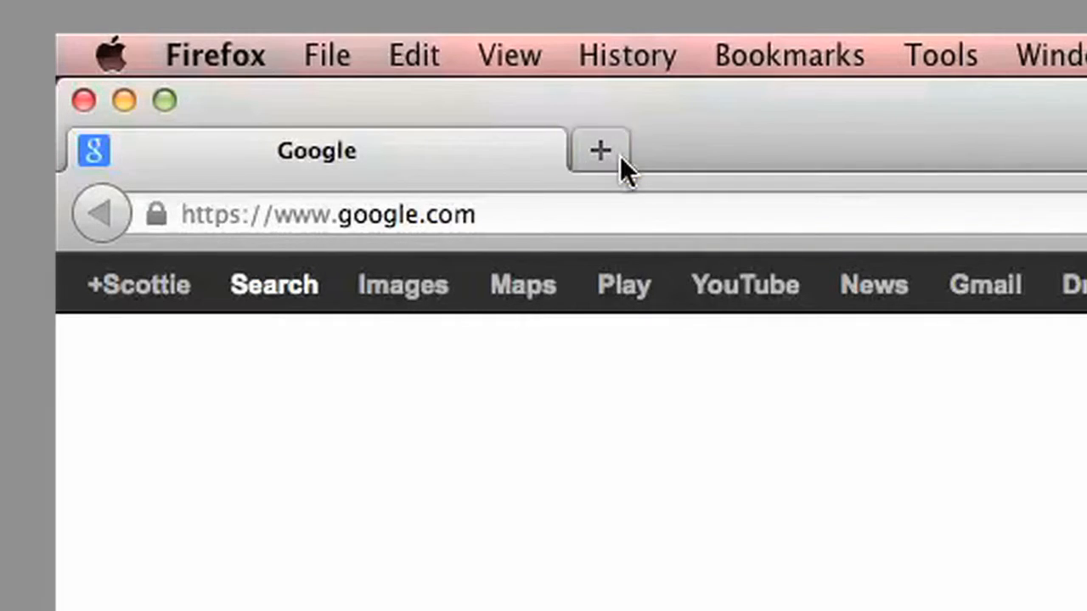
pyautogui.moveTo(601, 149)
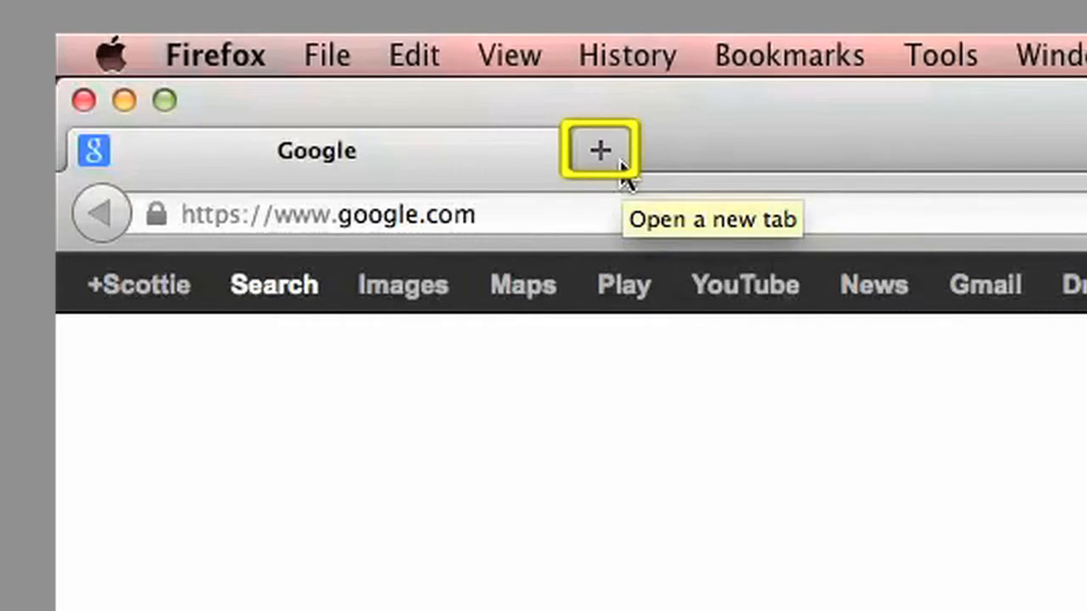
# Add a new blank tab beside the Google tab
pyautogui.click(599, 149)
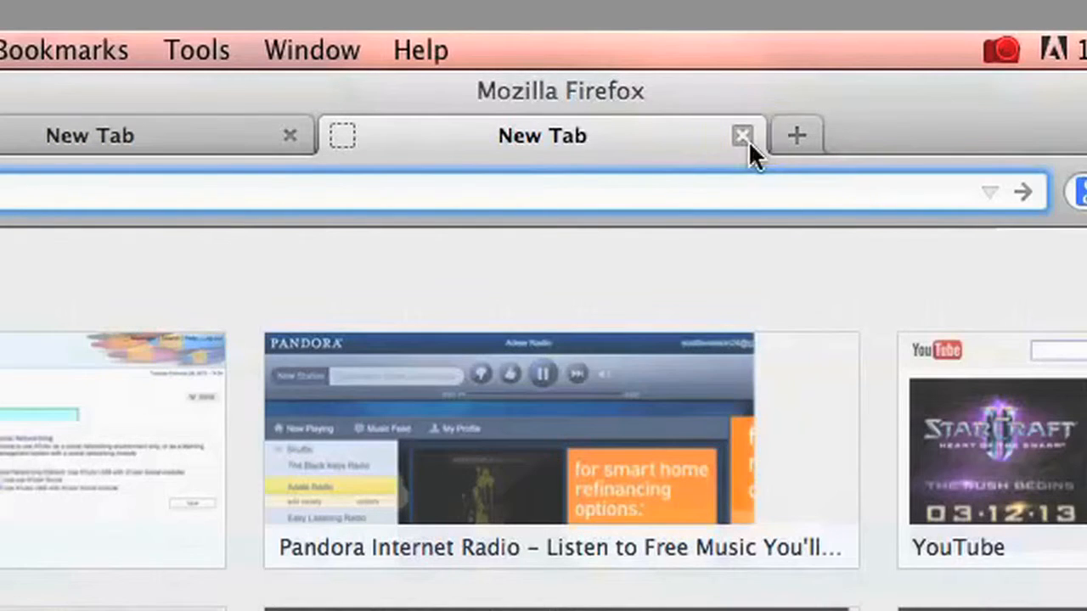
pyautogui.moveTo(743, 136)
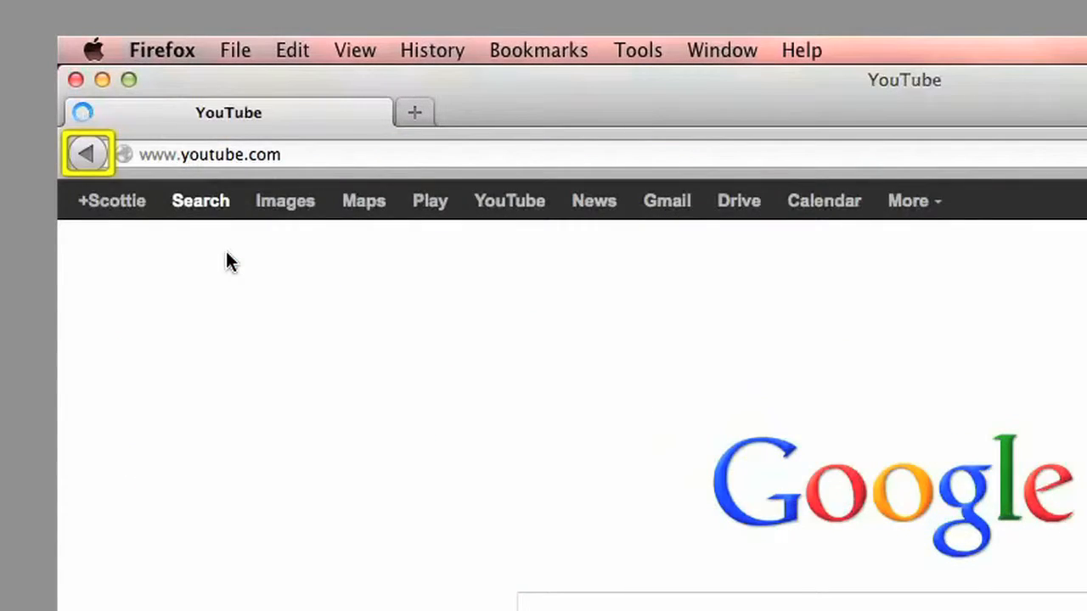
# Navigate back from YouTube to the previous Google page
pyautogui.click(86, 153)
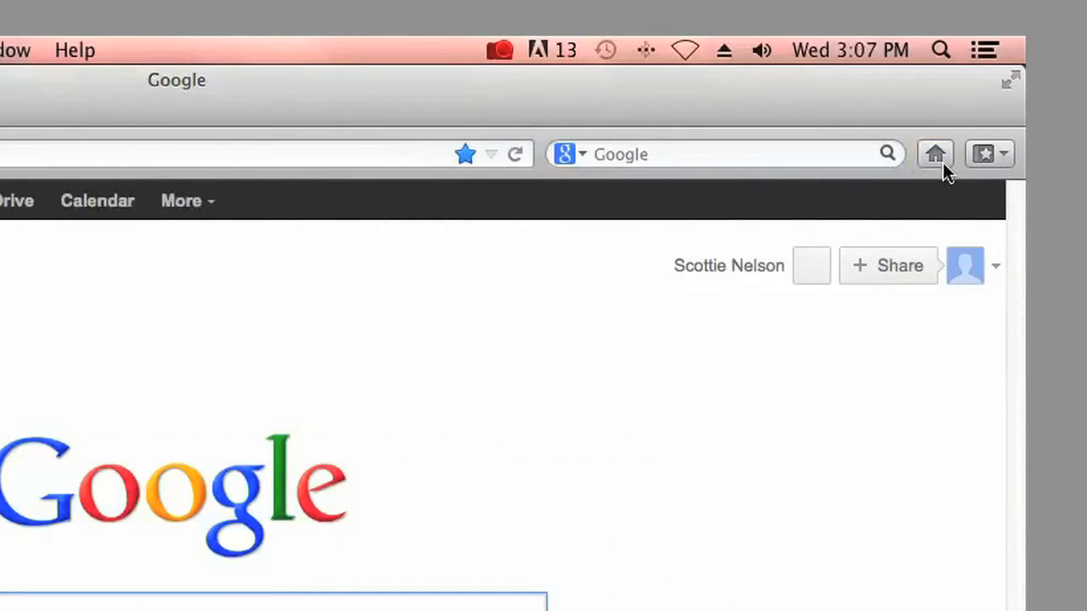
pyautogui.moveTo(934, 153)
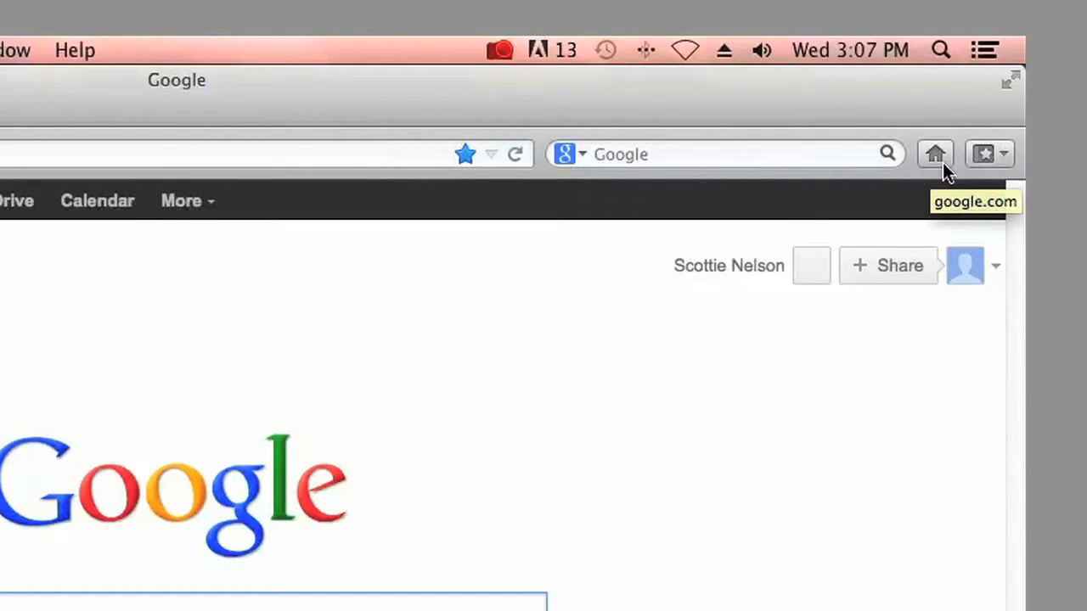
pyautogui.click(934, 152)
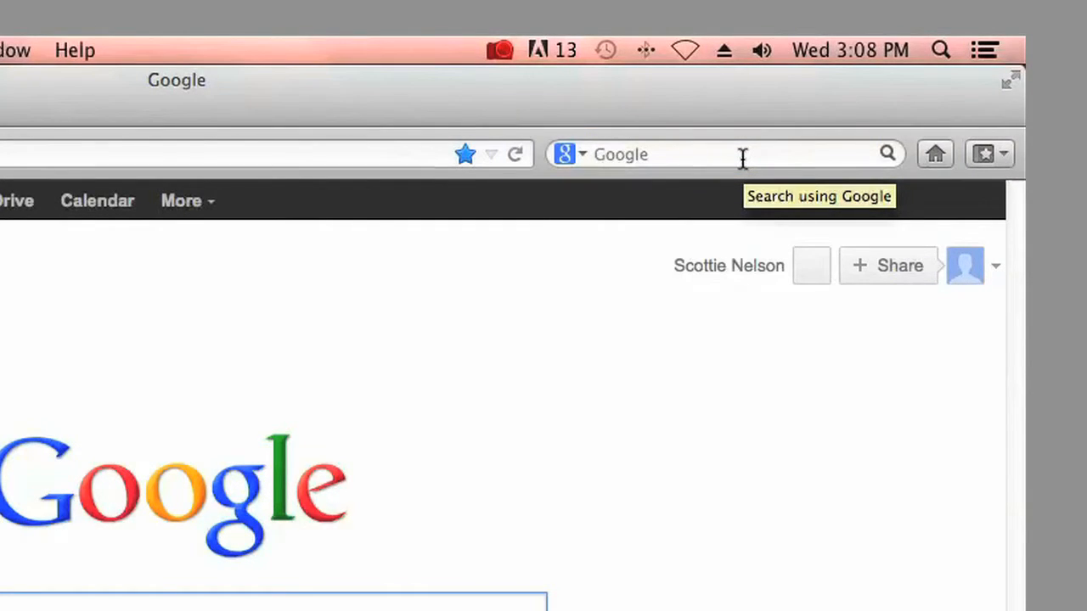
# Enter 'short' in the Google search box to bring up the 'shortcut keys' suggestion
pyautogui.click(726, 153)
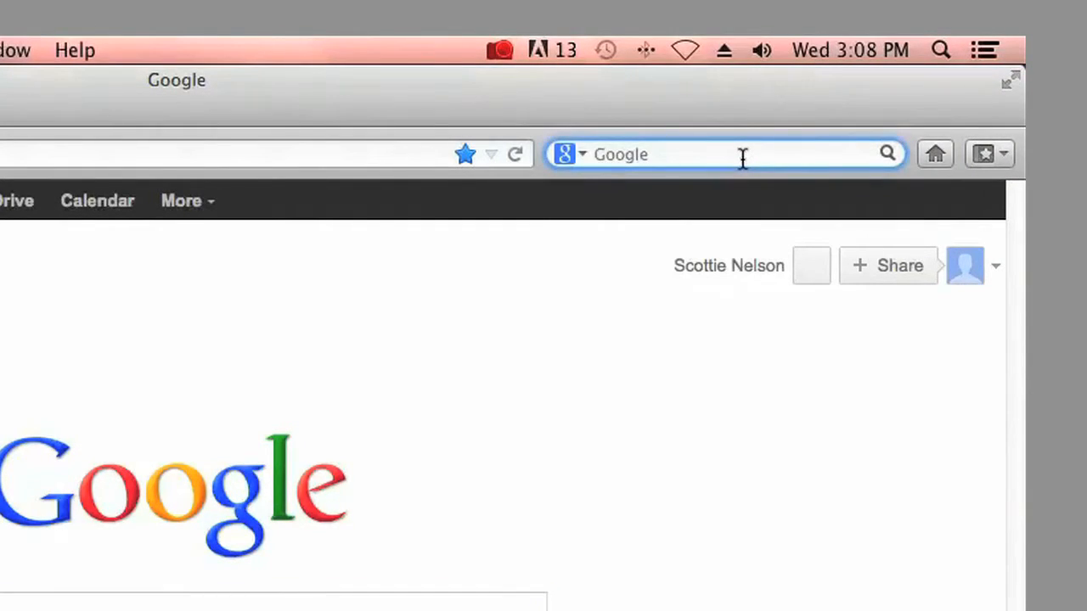
pyautogui.write('short')
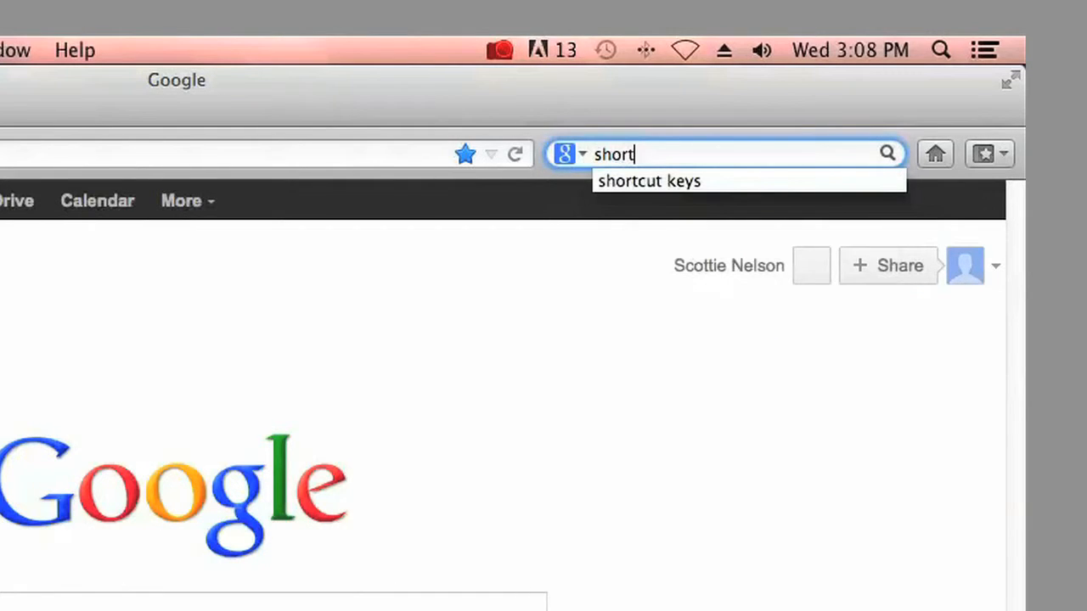